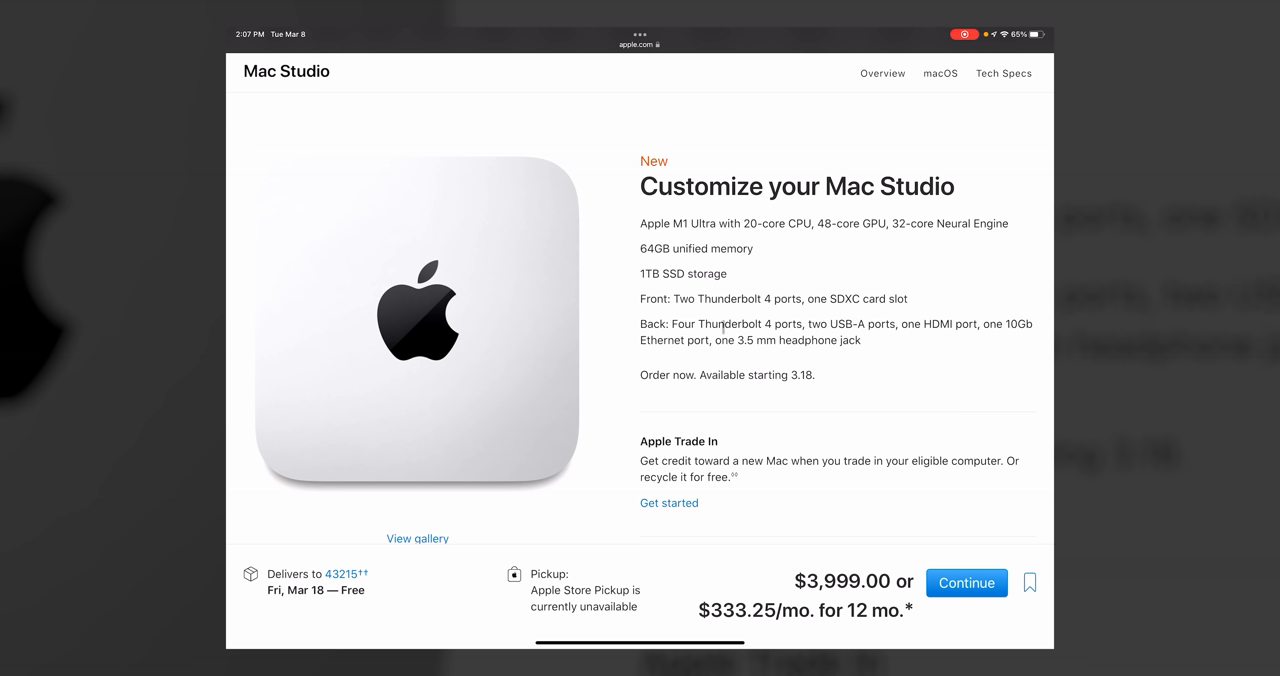
mouse_move(580, 344)
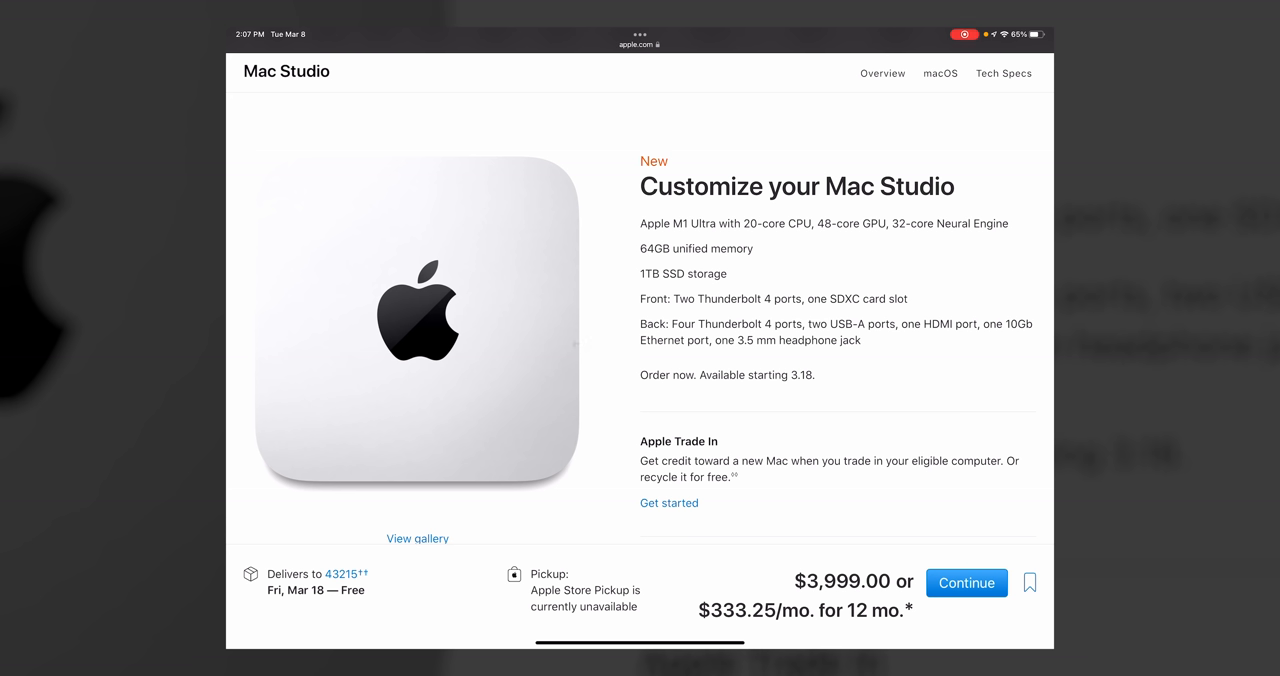
mouse_move(624, 384)
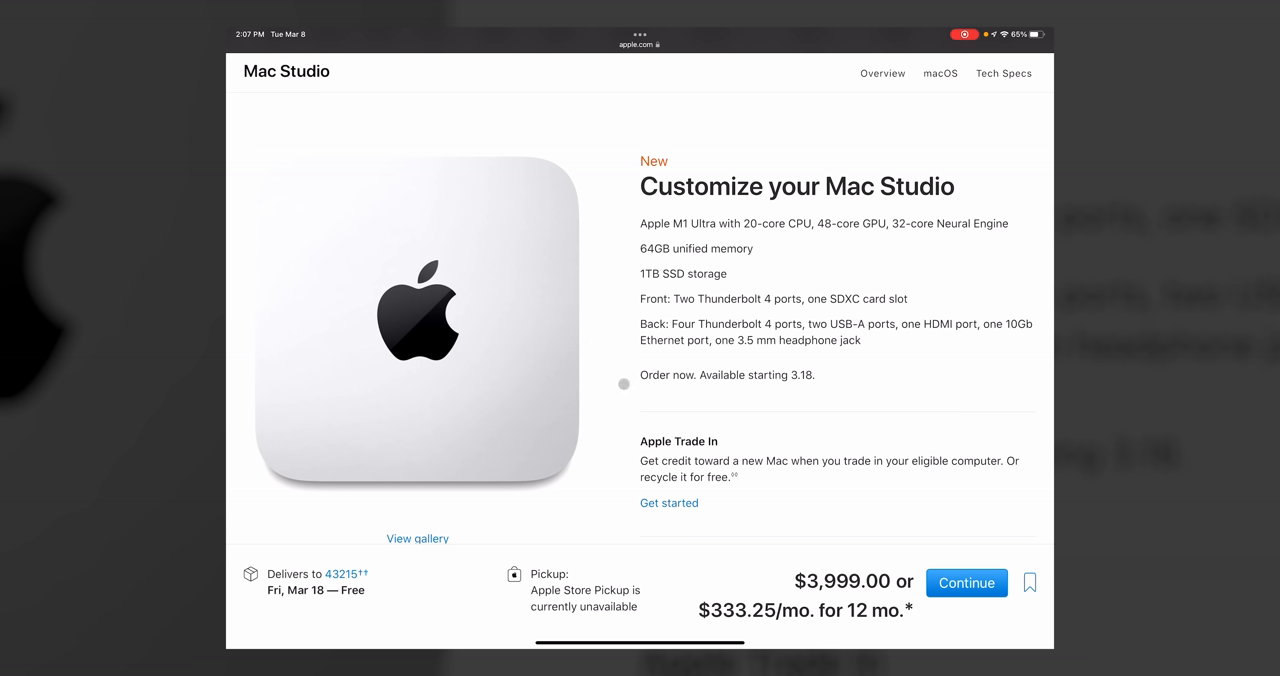